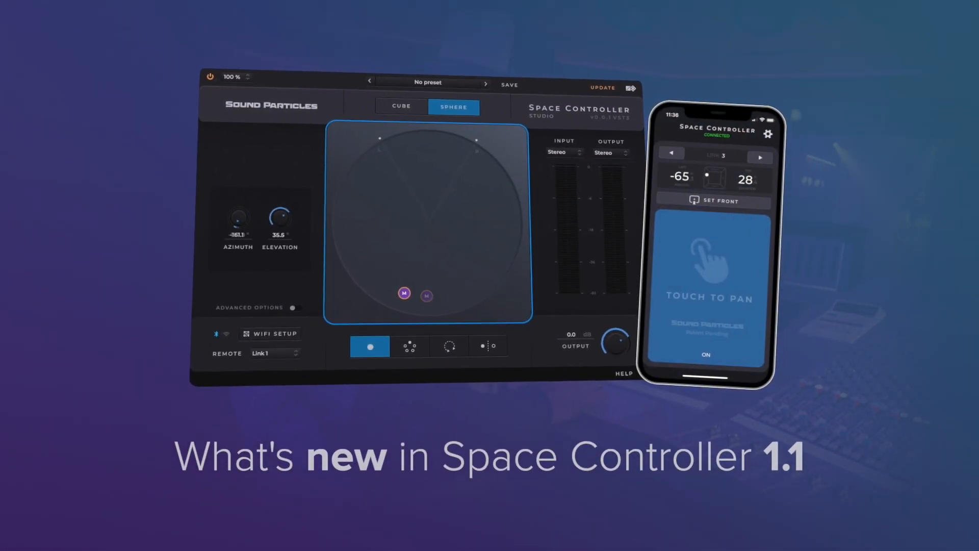
# Add the Ch 1 coordinate, position and height parameters to the plug-in automation list
pyautogui.click(404, 338)
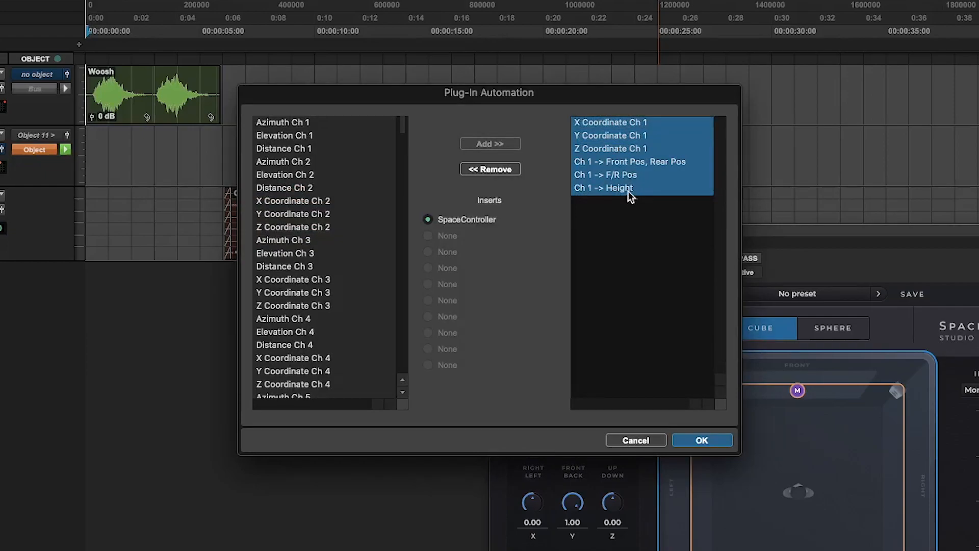
pyautogui.click(629, 162)
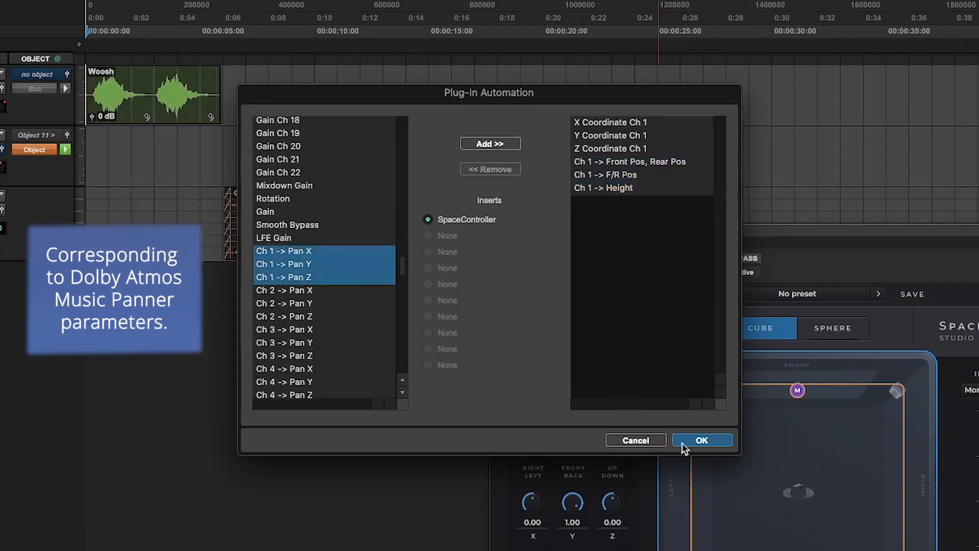
pyautogui.click(702, 440)
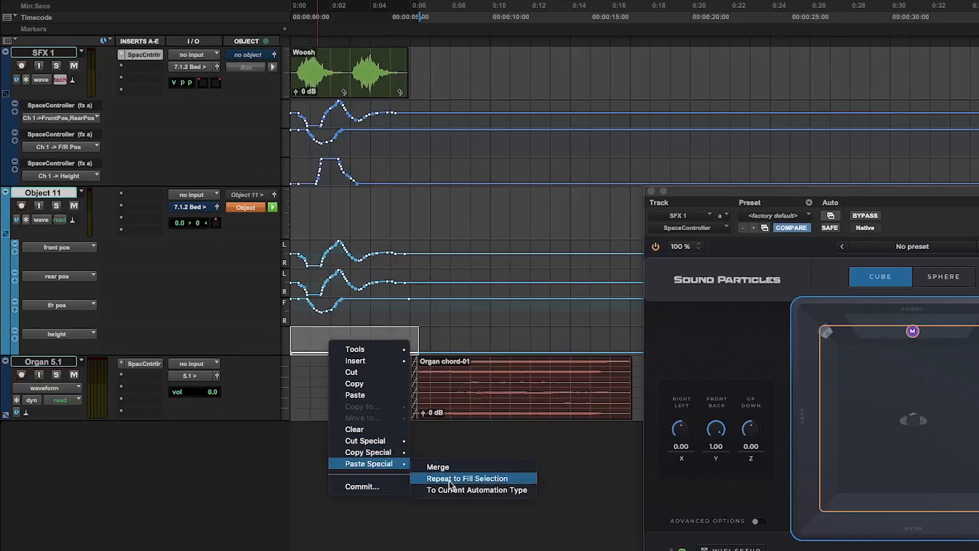
# Paste the Space Controller automation onto Object 11's panner lanes with Repeat to Fill Selection
pyautogui.click(467, 478)
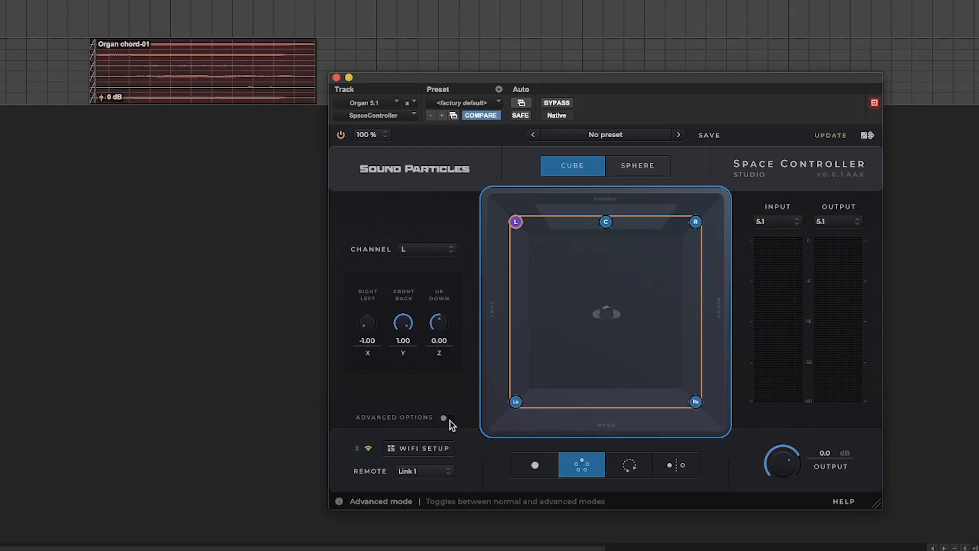
# Enable Advanced Options, play the session, raise LFE to 12 dB, then lower it to -57.4 dB
pyautogui.click(447, 417)
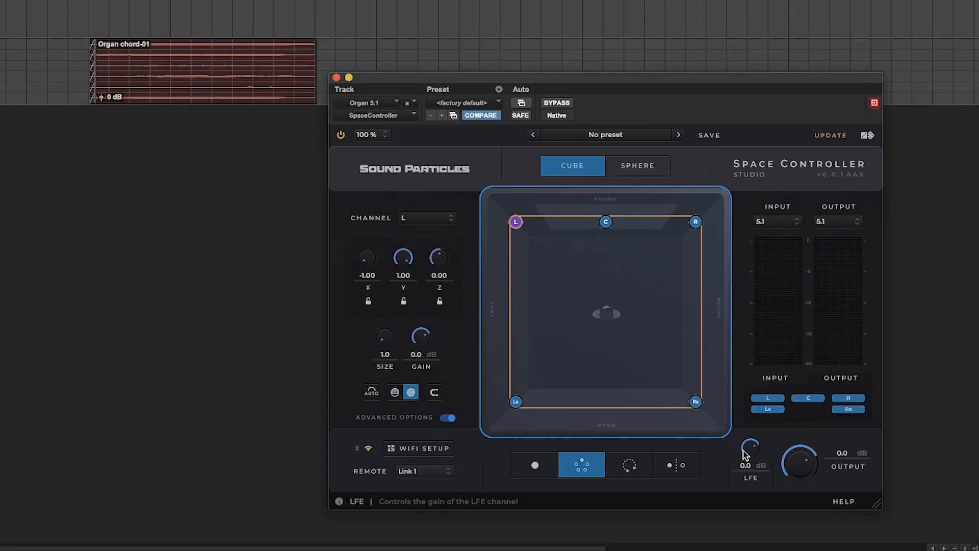
pyautogui.moveTo(754, 454)
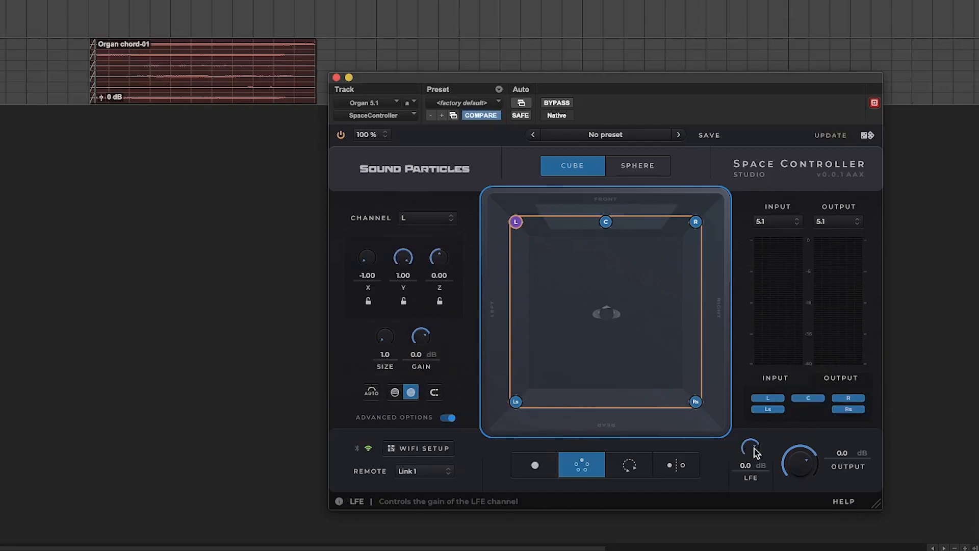
pyautogui.click(203, 69)
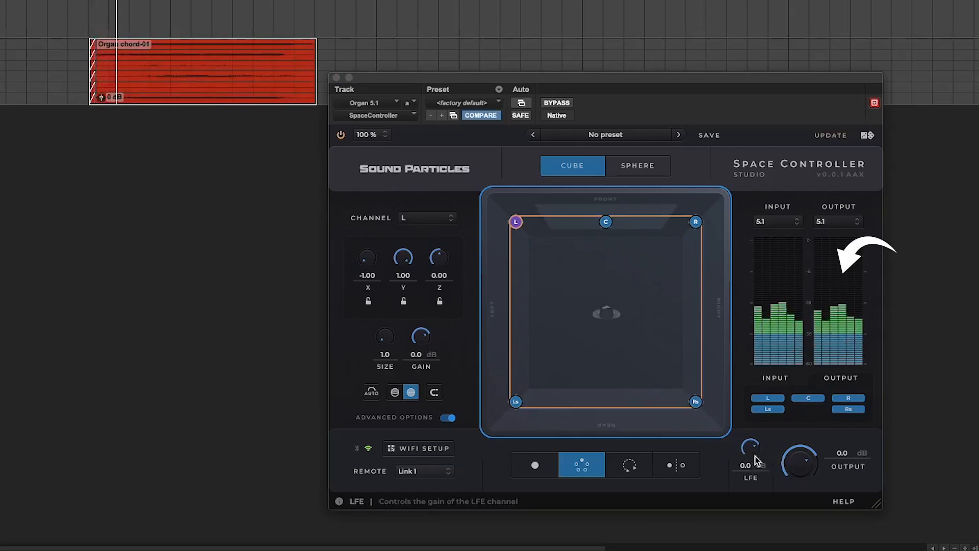
pyautogui.moveTo(752, 446); pyautogui.dragTo(752, 465)
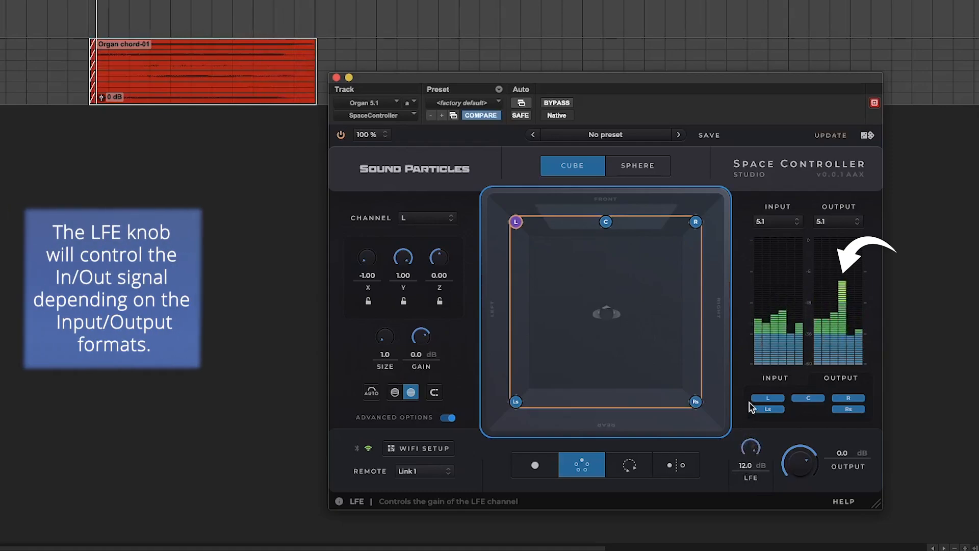
pyautogui.moveTo(751, 447); pyautogui.dragTo(745, 456)
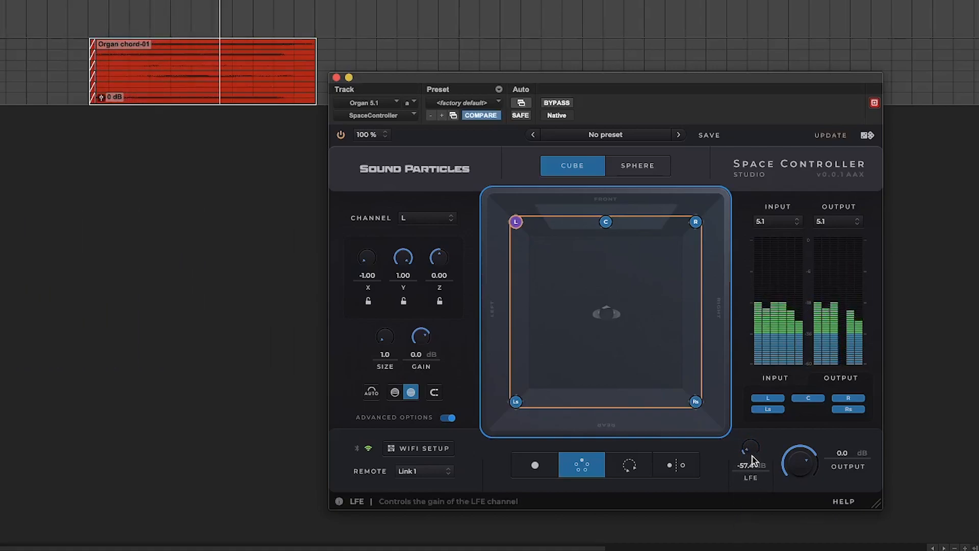
pyautogui.click(838, 221)
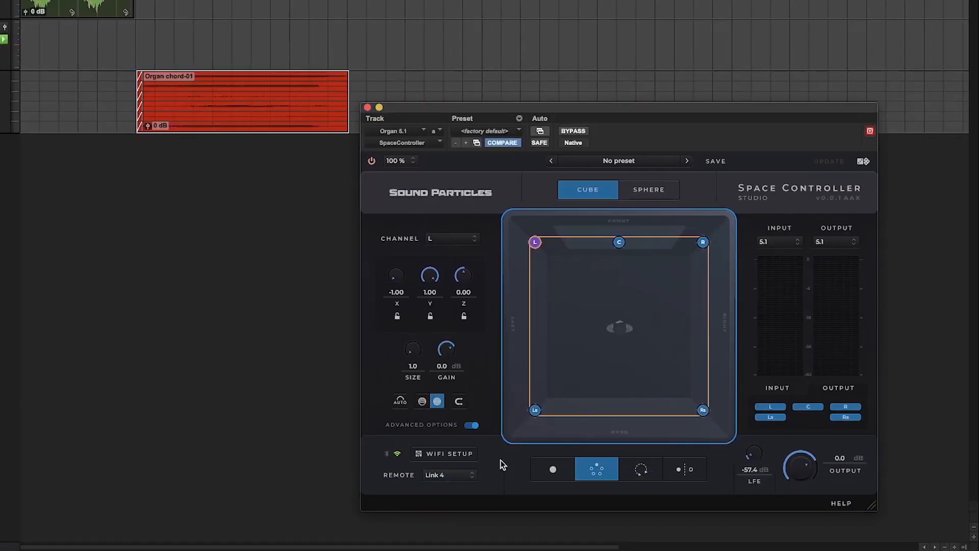
# Expand the Remote link dropdown and scroll through the links up to Link 128
pyautogui.click(448, 474)
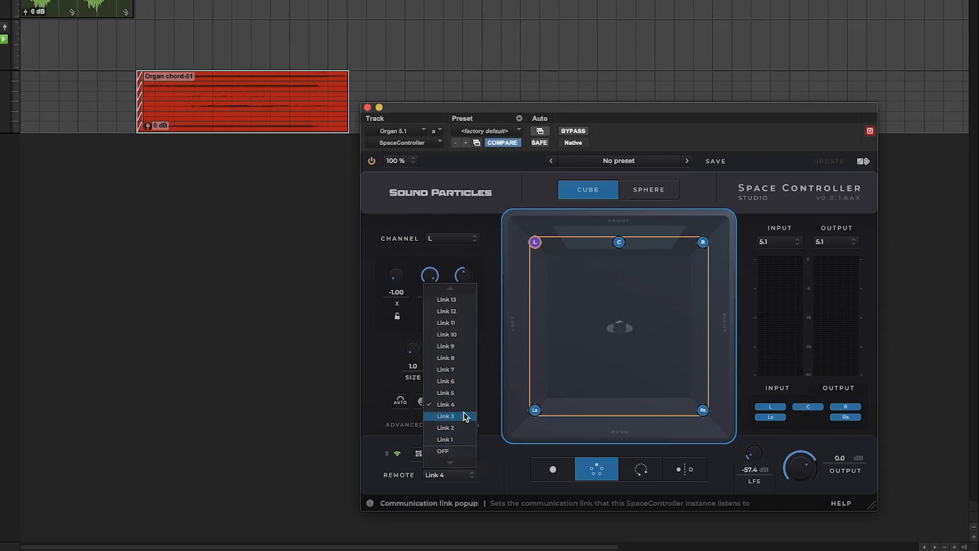
pyautogui.scroll(-3)
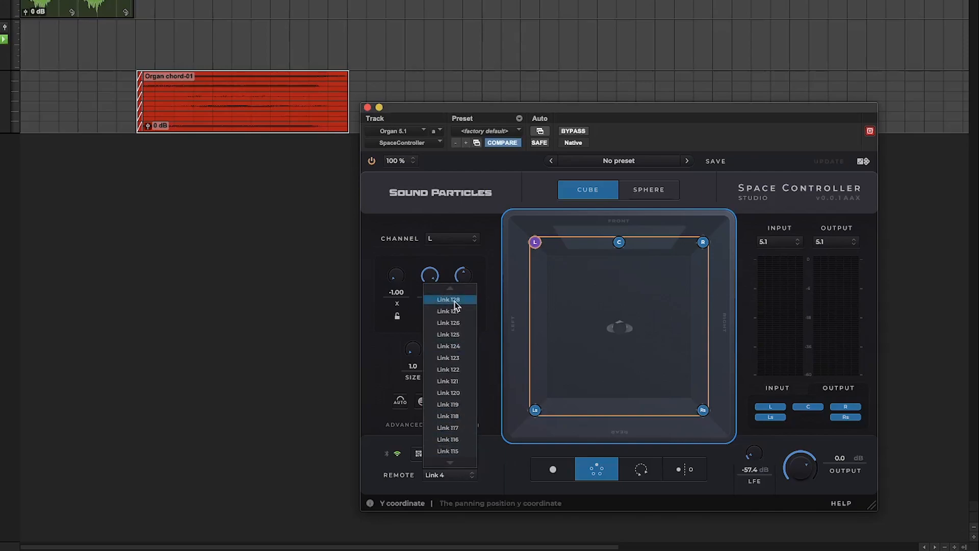
pyautogui.moveTo(454, 311)
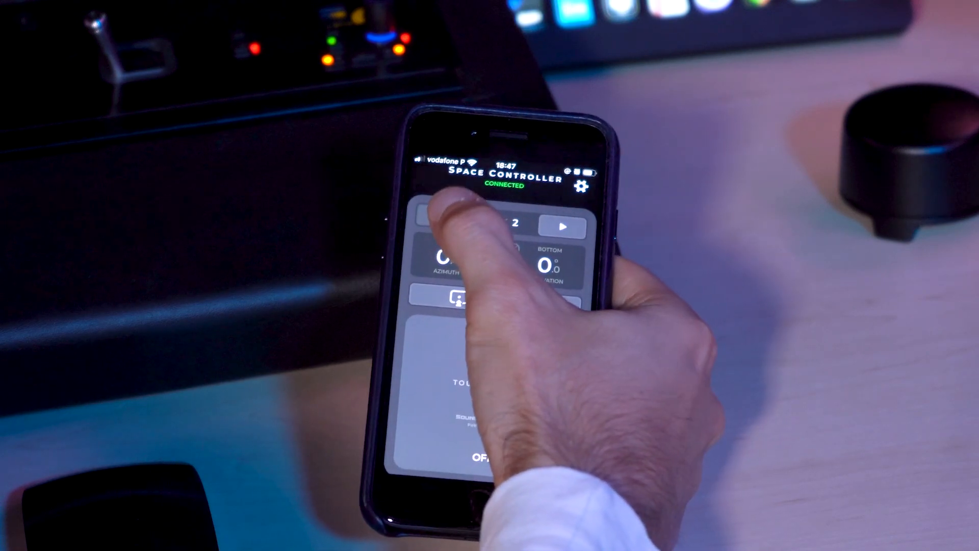
# Step the mobile app to Link 4 and pan the source with the touch panner
pyautogui.click(560, 226)
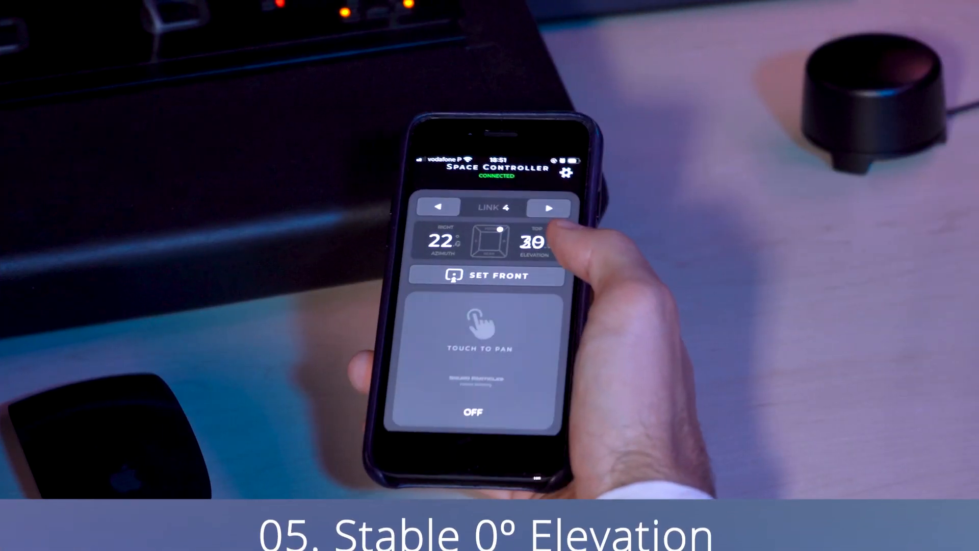
pyautogui.click(567, 172)
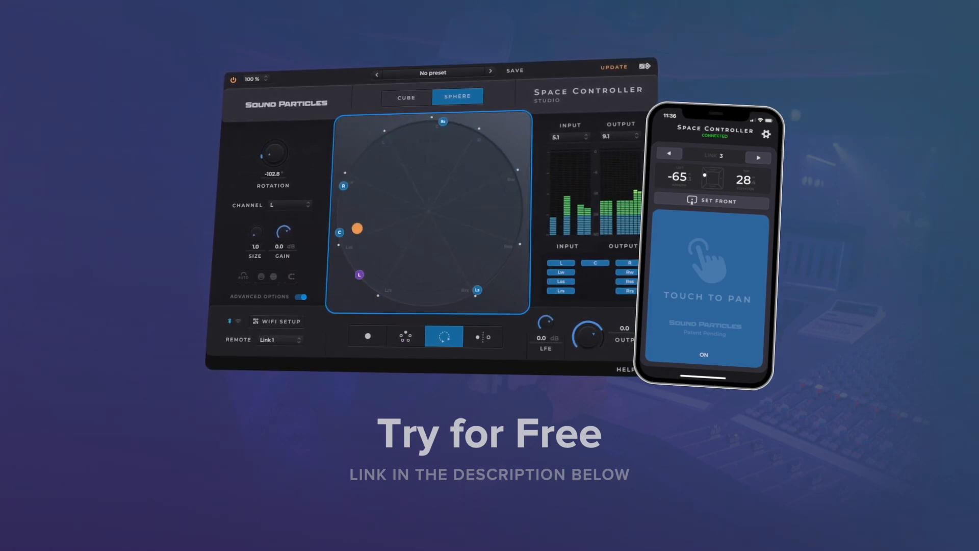
pyautogui.click(373, 336)
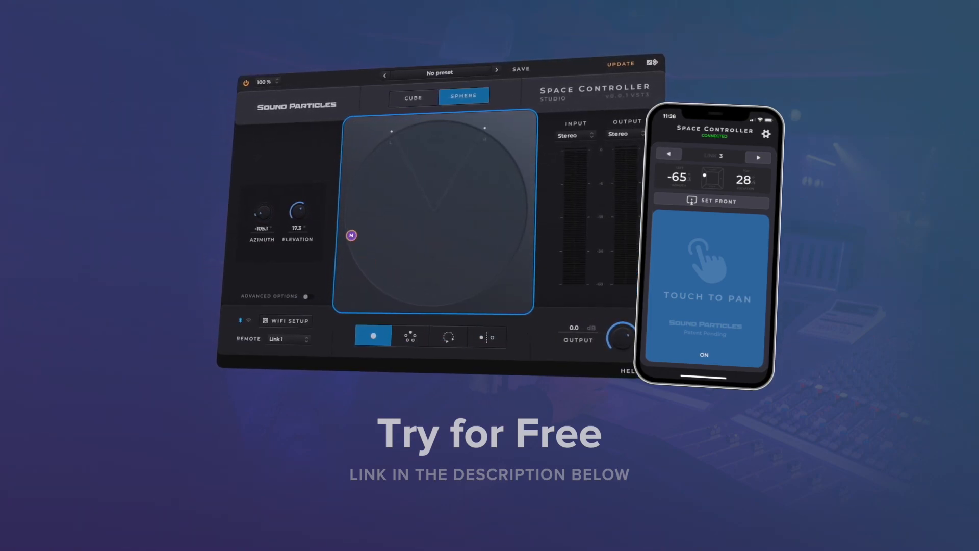
pyautogui.click(415, 336)
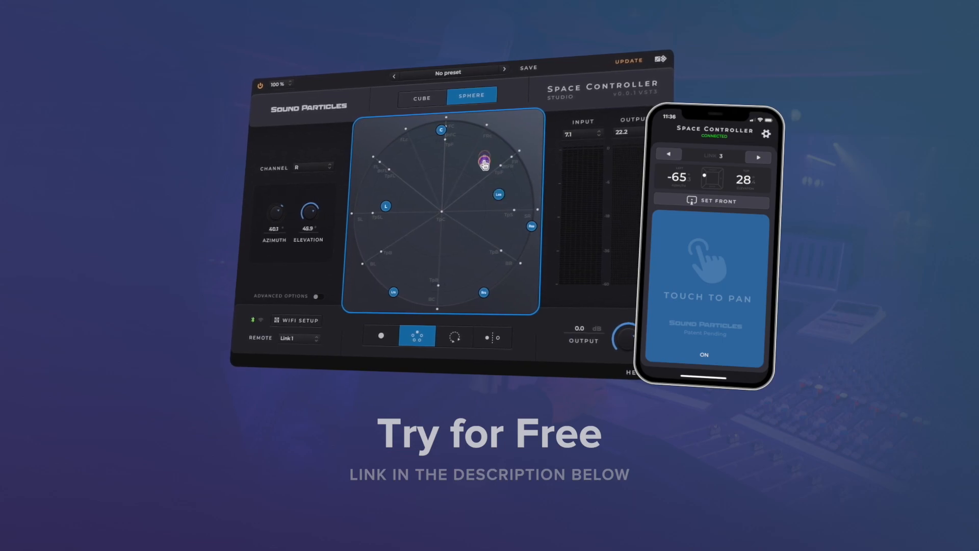